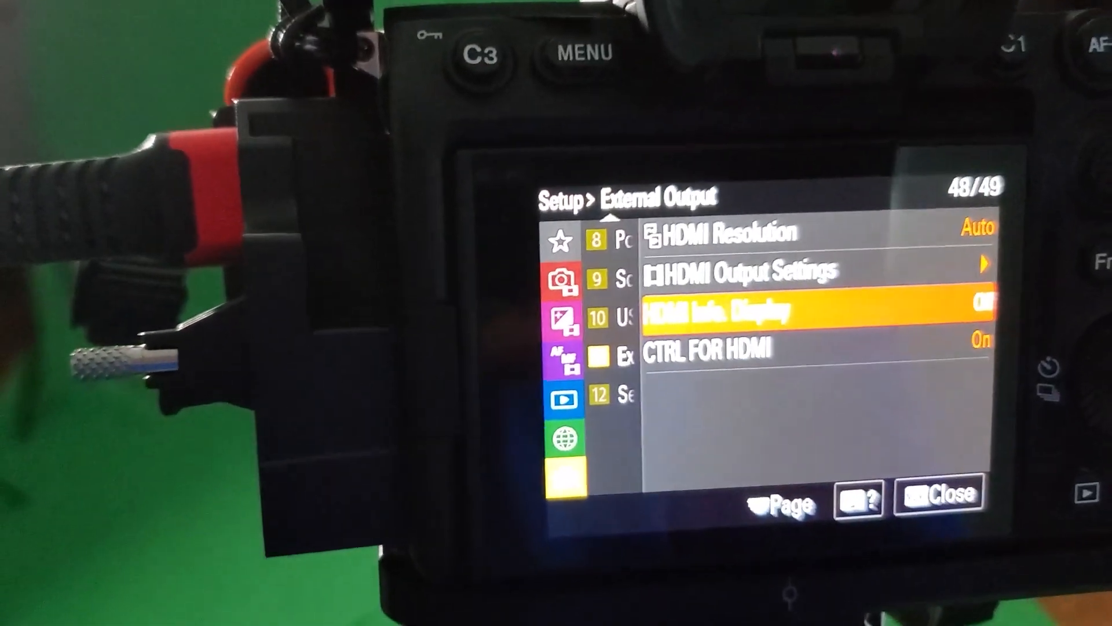
Step: Bring up the HDMI Info. Display On/Off choices under External Output, Off currently selected
click(709, 313)
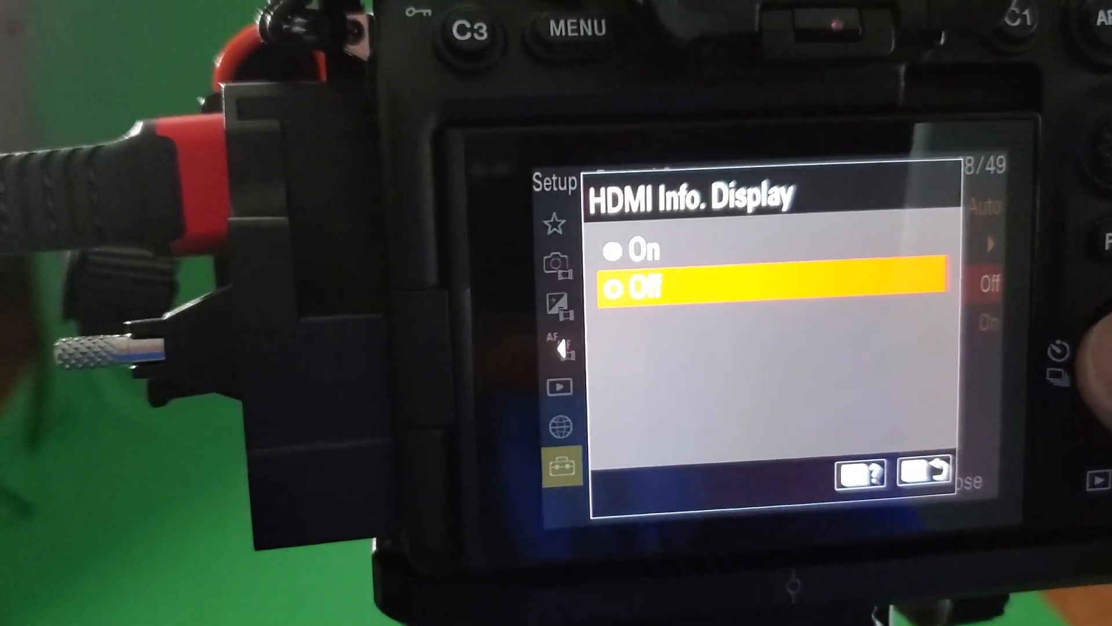